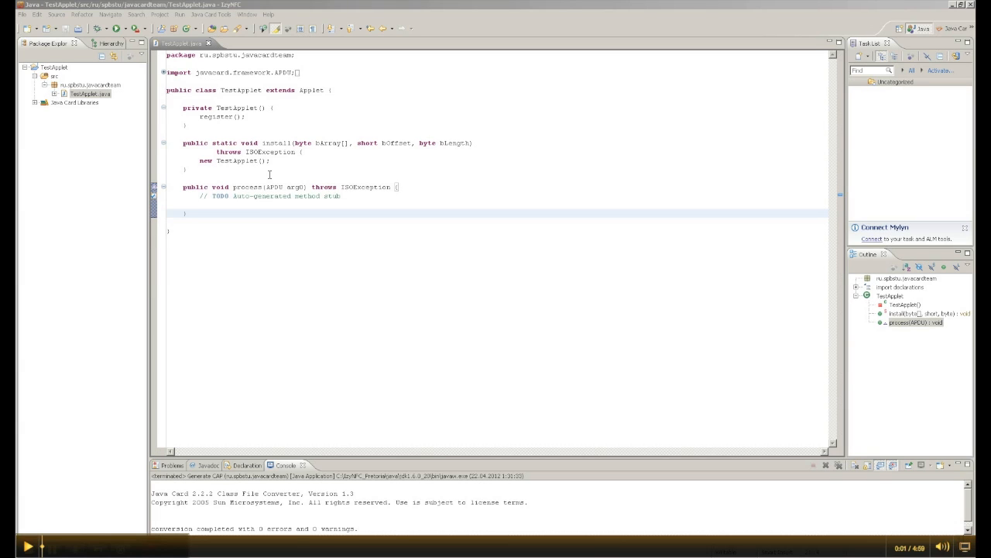
mouse_move(369, 192)
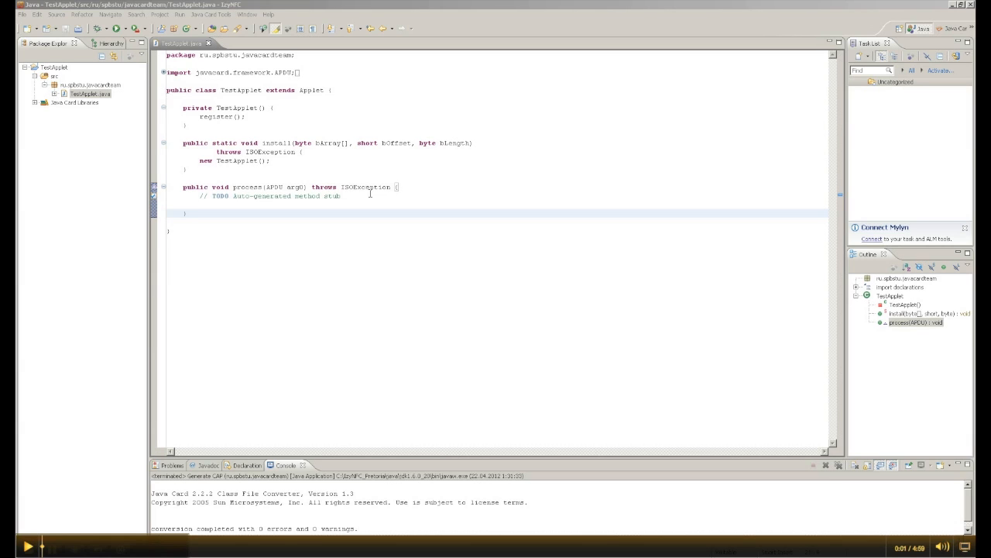
mouse_move(350, 207)
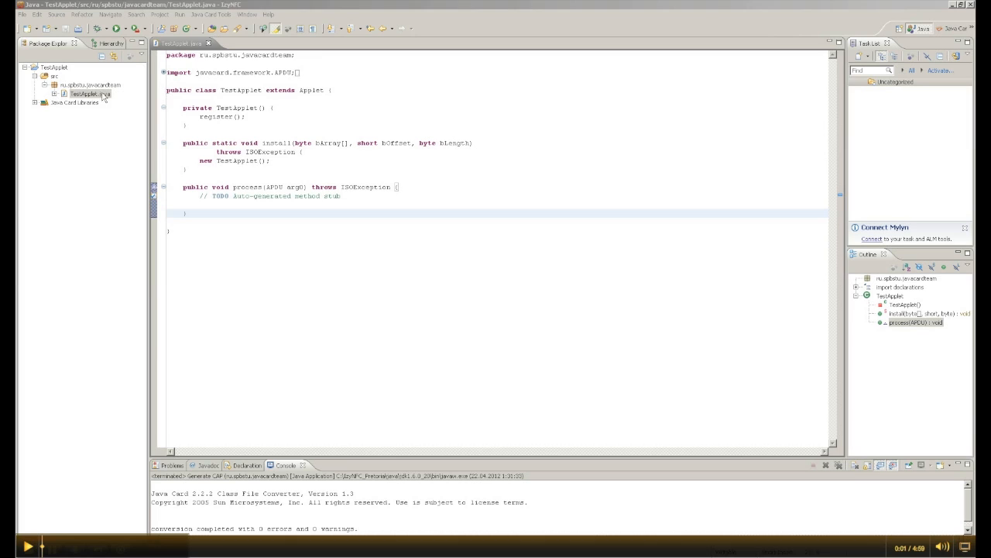
Launch Java Card code generation from the TestApplet.java context menu
click(338, 100)
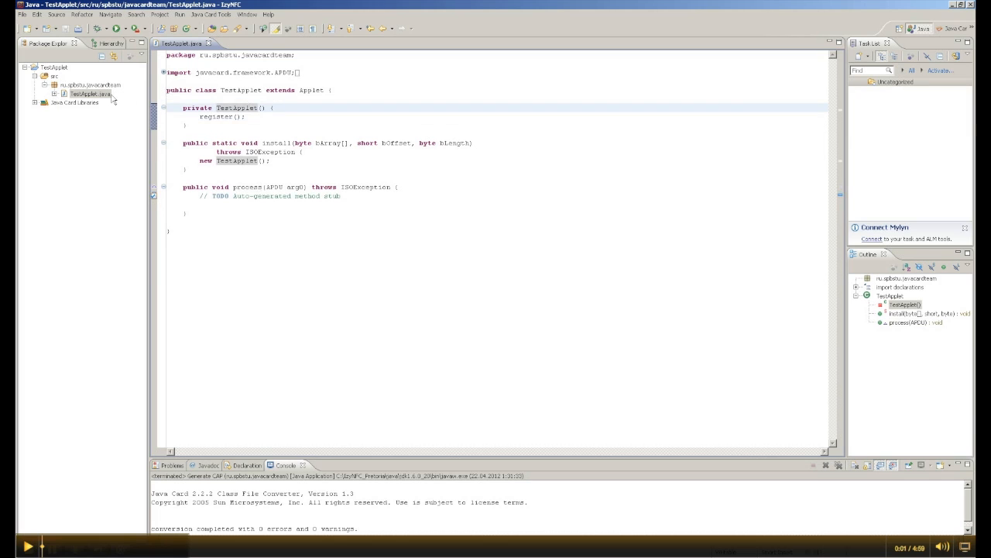
right_click(89, 94)
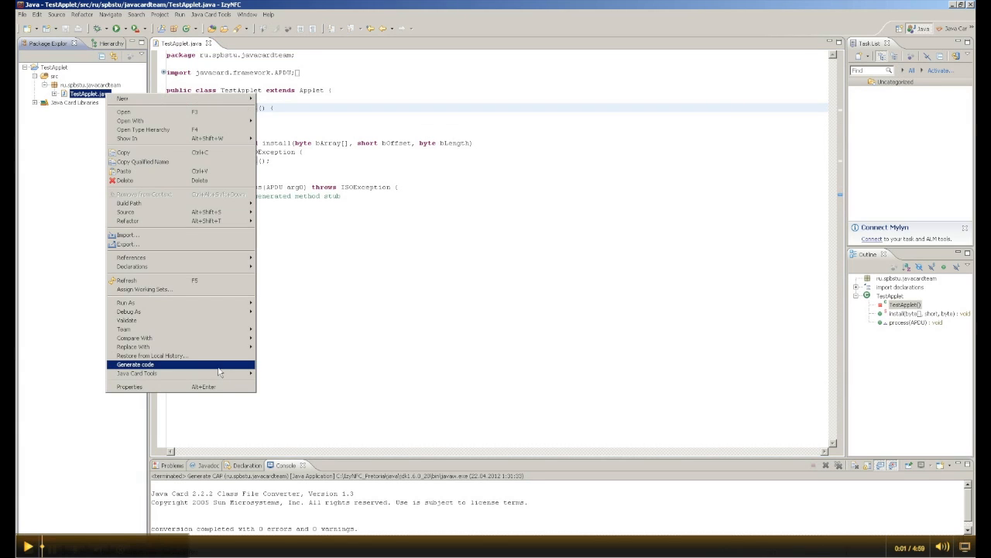
click(135, 364)
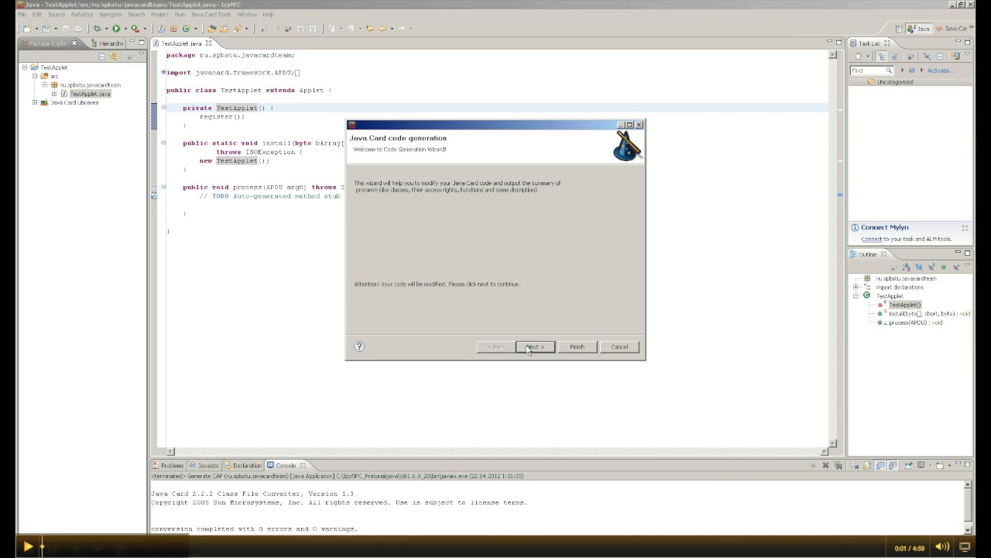
Advance past the welcome page and select the TestApplet applet in the template tree
click(535, 347)
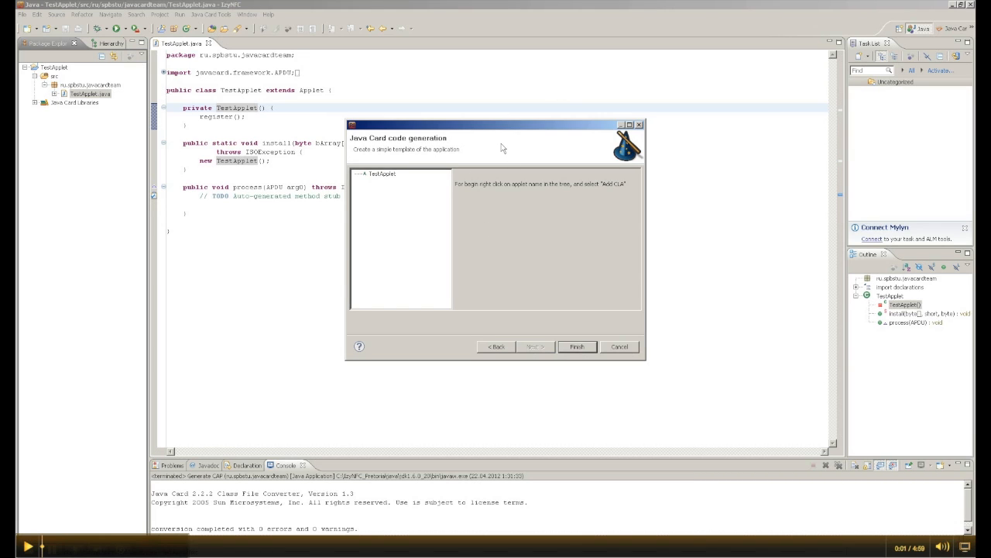
drag(496, 124, 496, 93)
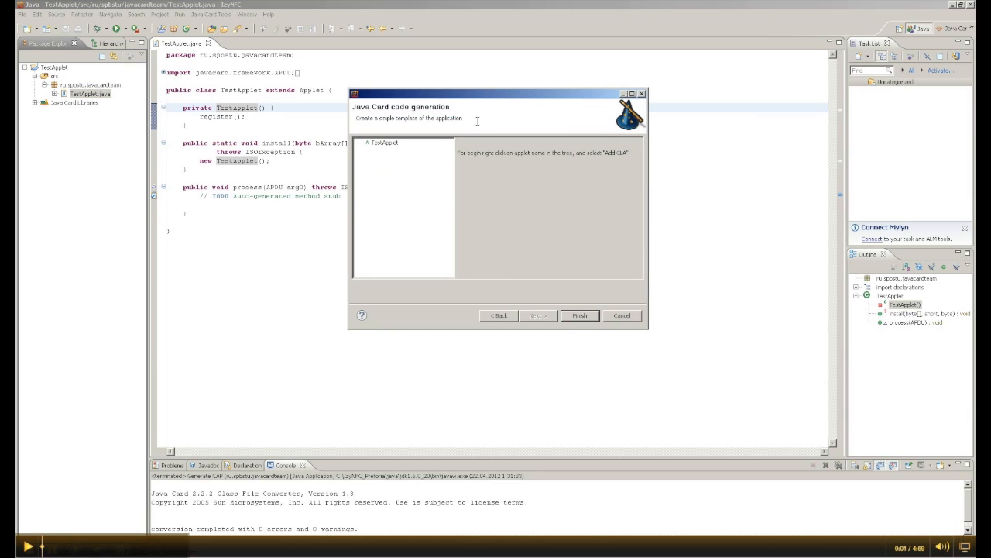
click(384, 142)
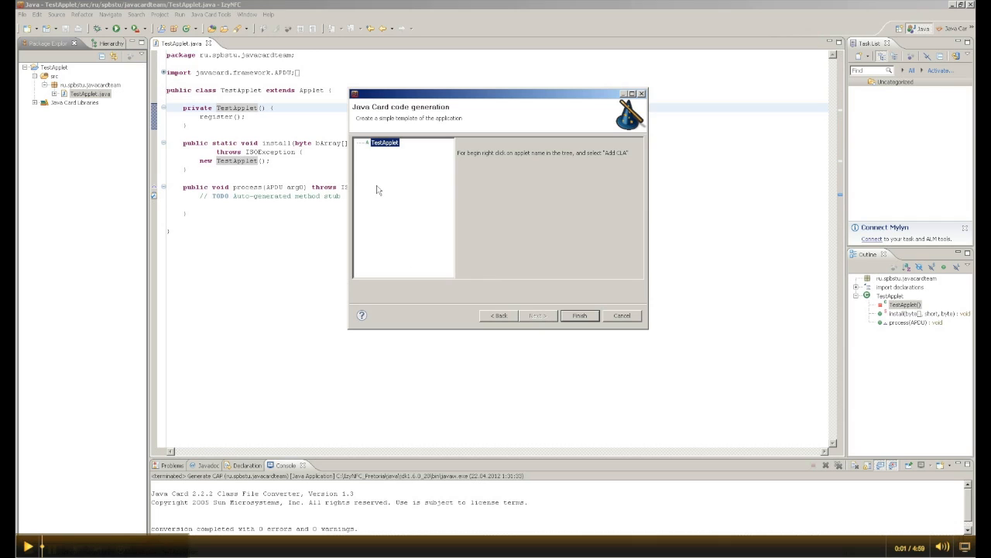
mouse_move(400, 196)
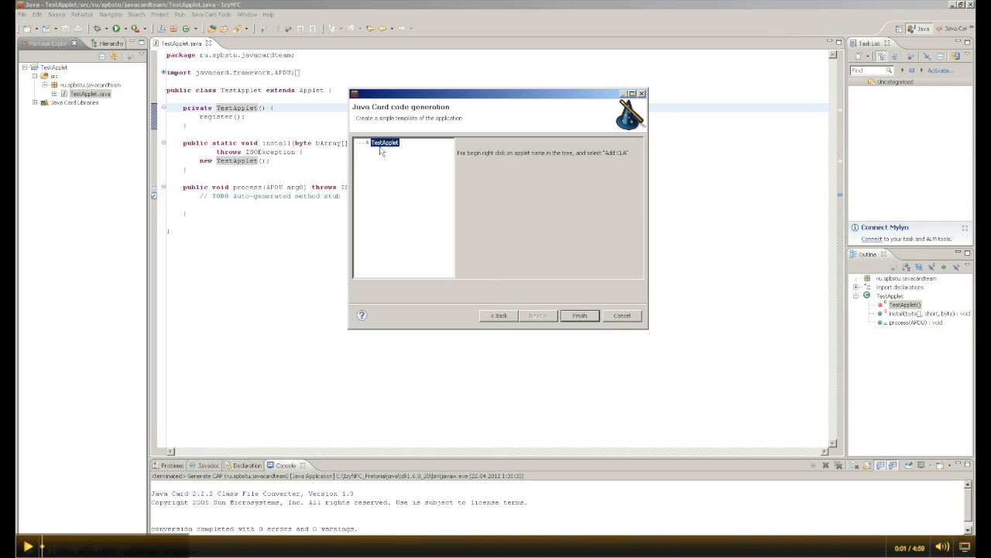
mouse_move(448, 183)
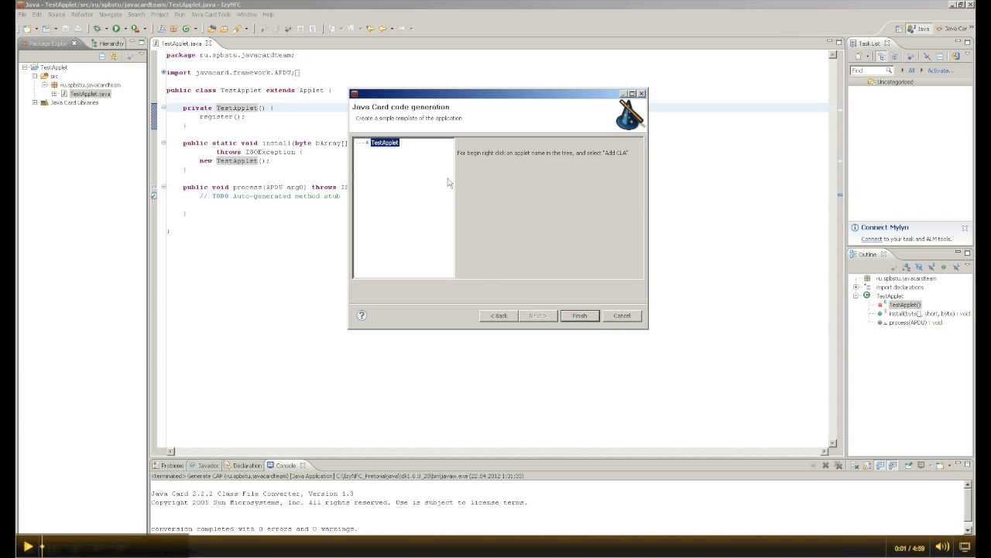
Add command class PaymentOperations under TestApplet with a 0x ID and description 'Operation for applet'
right_click(384, 142)
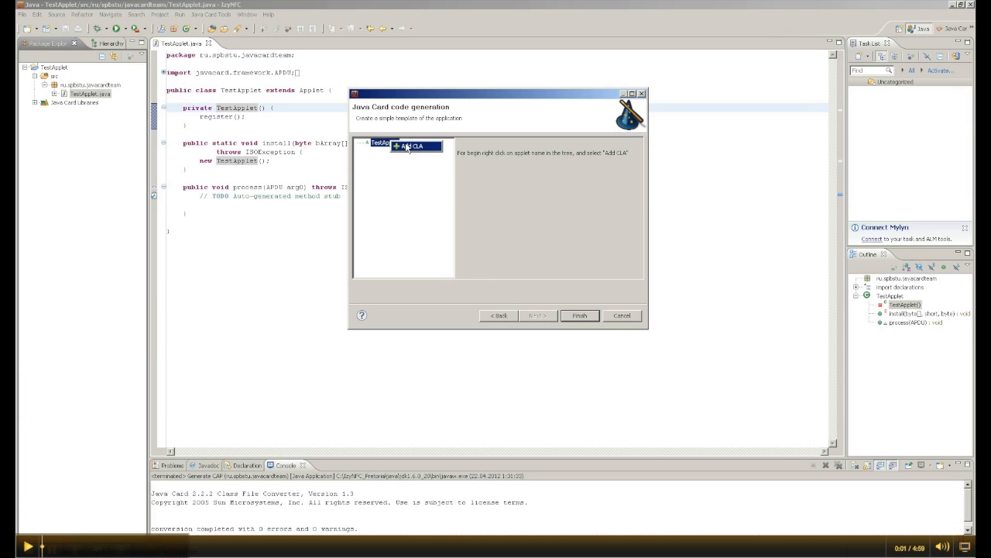
click(414, 146)
text(PaymentOperations)
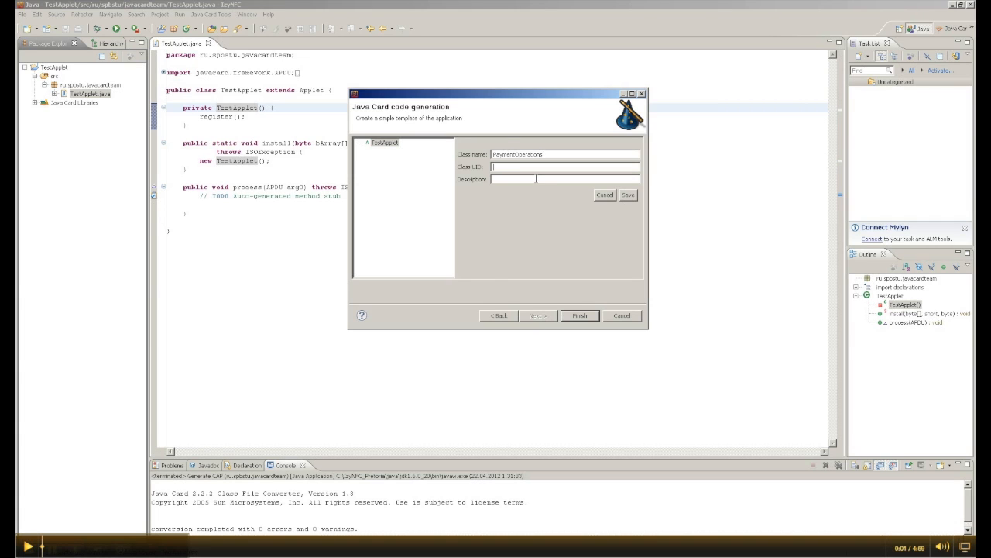
text(0x02)
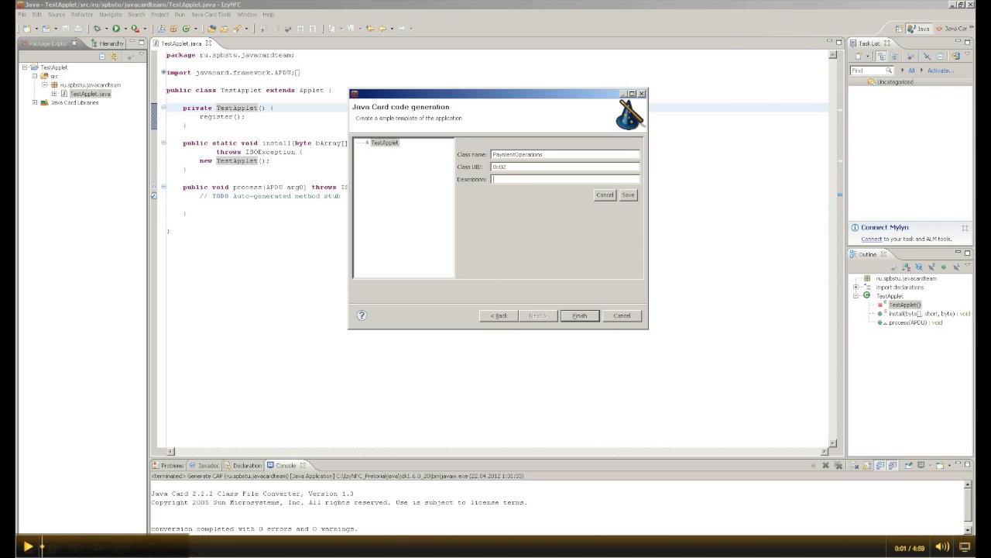
text(Payment)
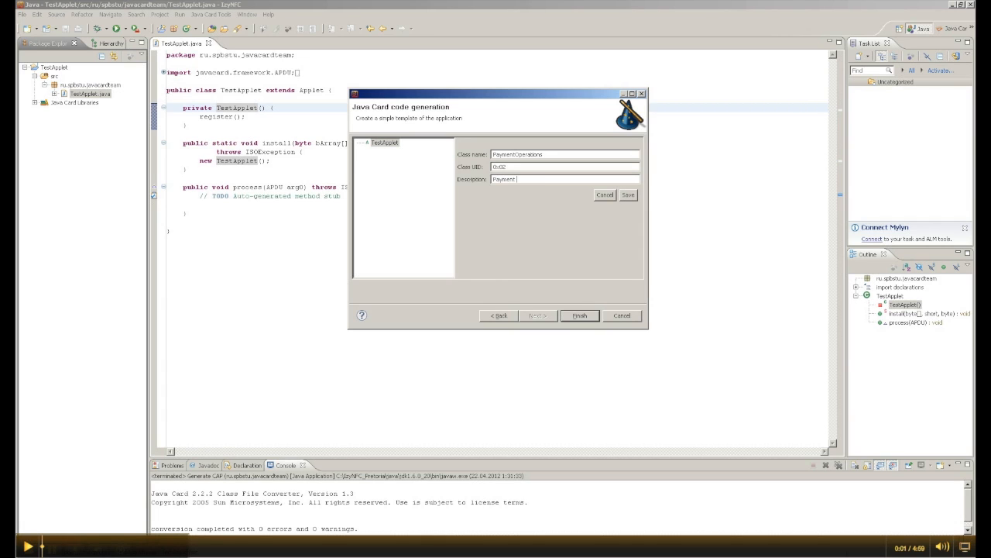
text(Operation for our)
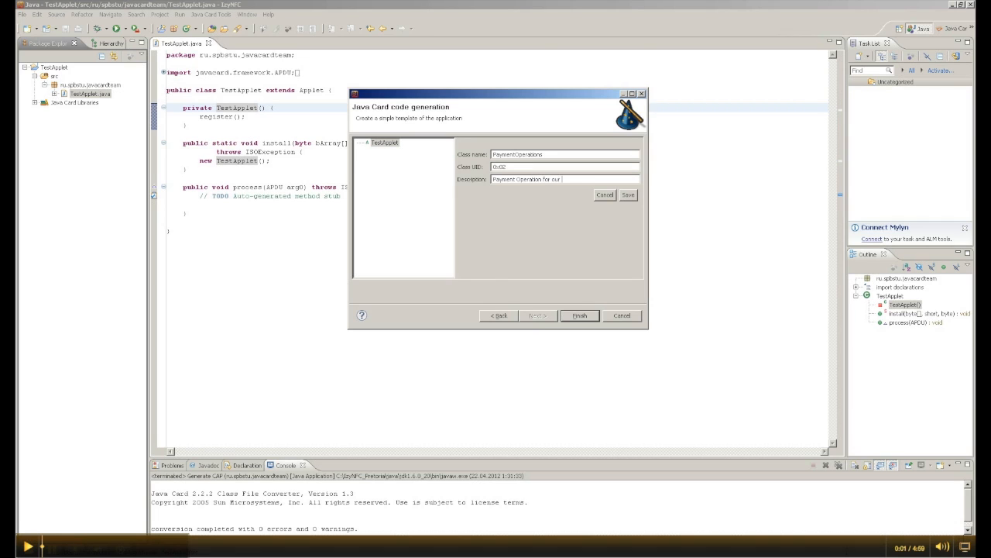
text(applet)
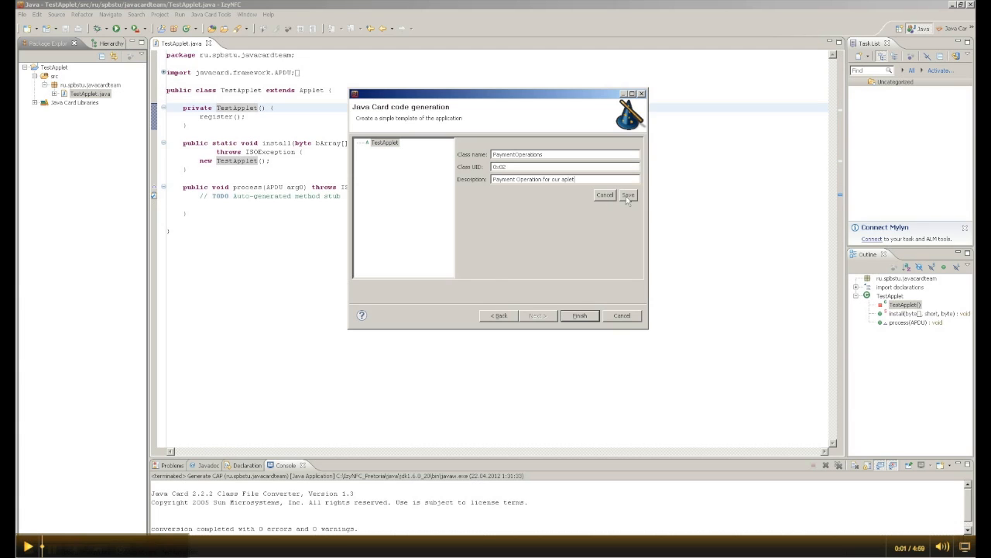
click(627, 196)
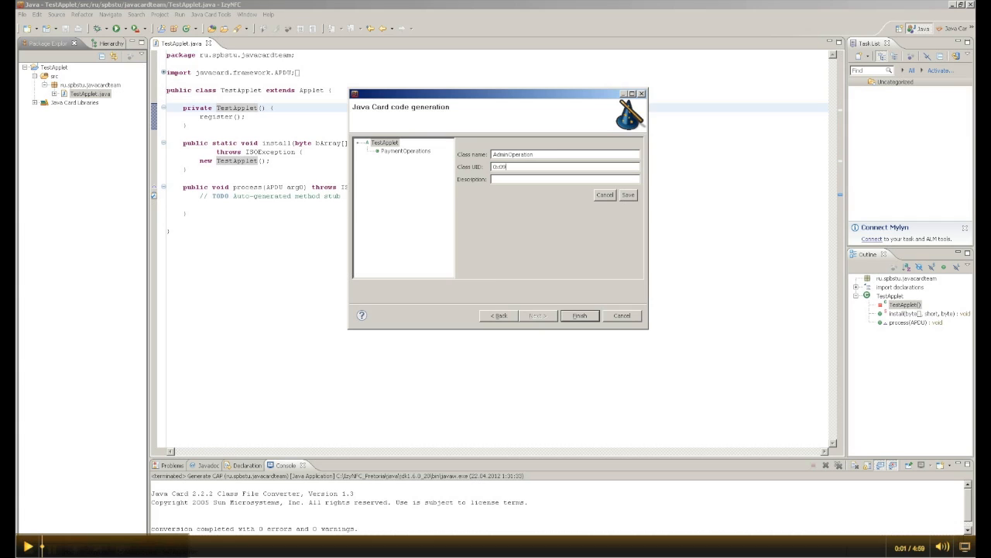
Add a second command class named AdminOperation under TestApplet
text(AdminOperation)
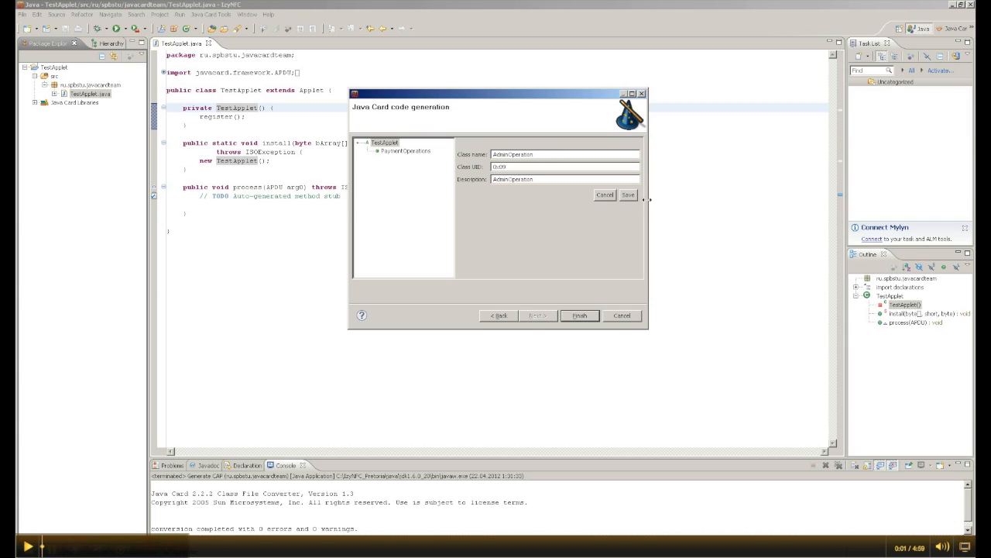
click(406, 150)
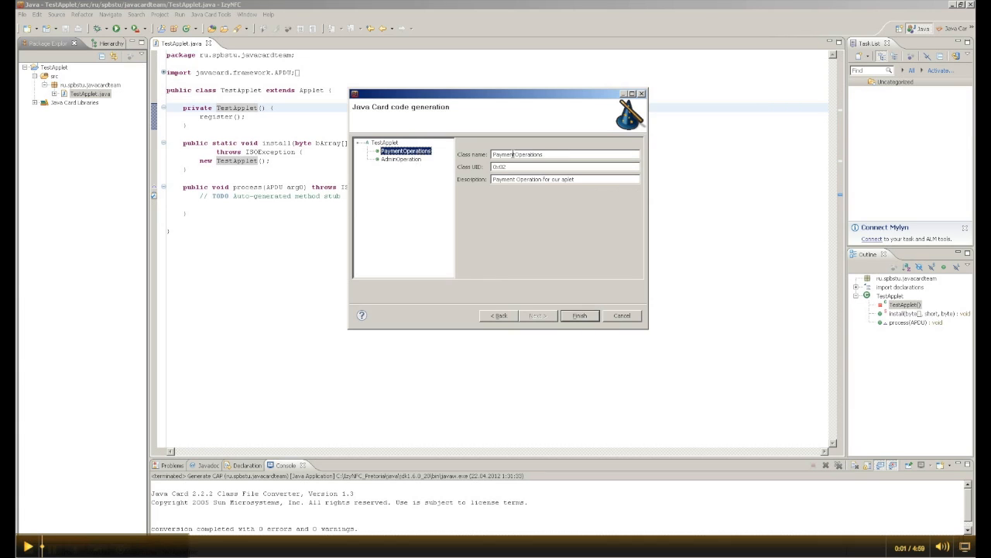
Add a Pay command to PaymentOperations with a 0x ID and description 'Pay for so...'
right_click(406, 152)
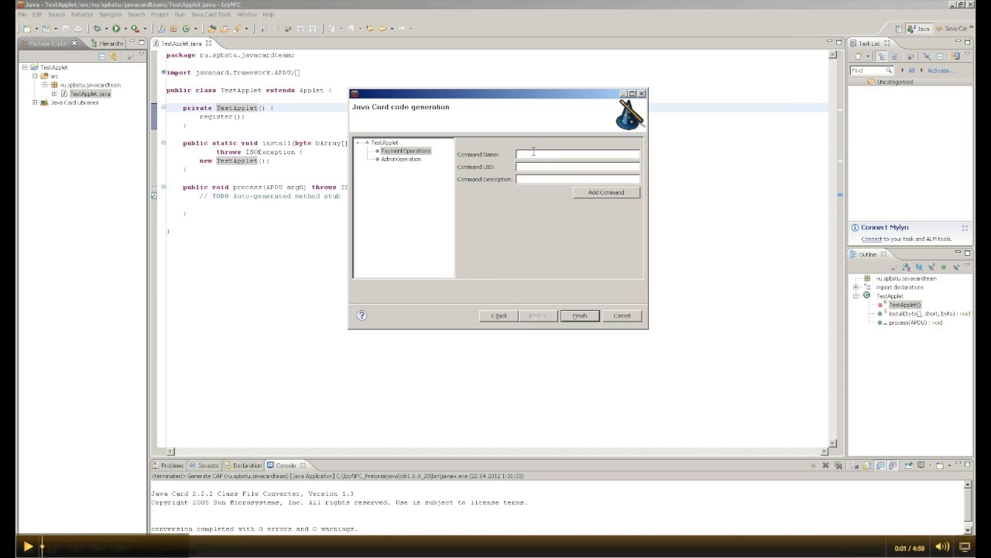
text(Pay)
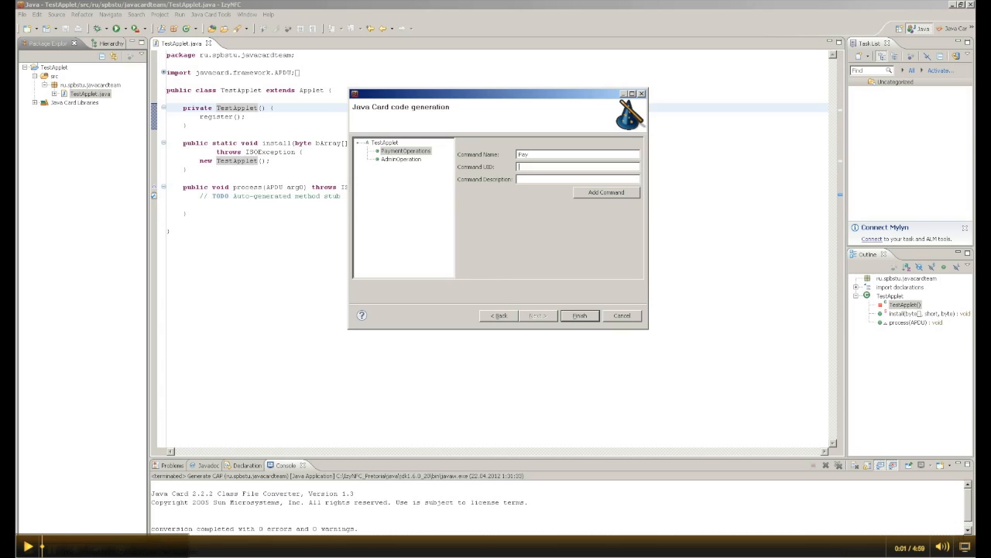
text(0x90)
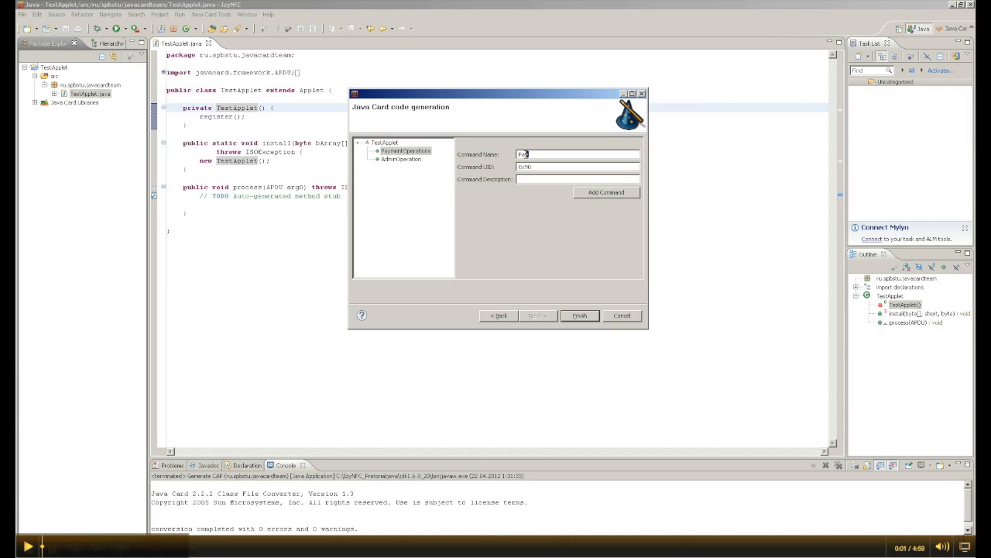
text(Pay for something)
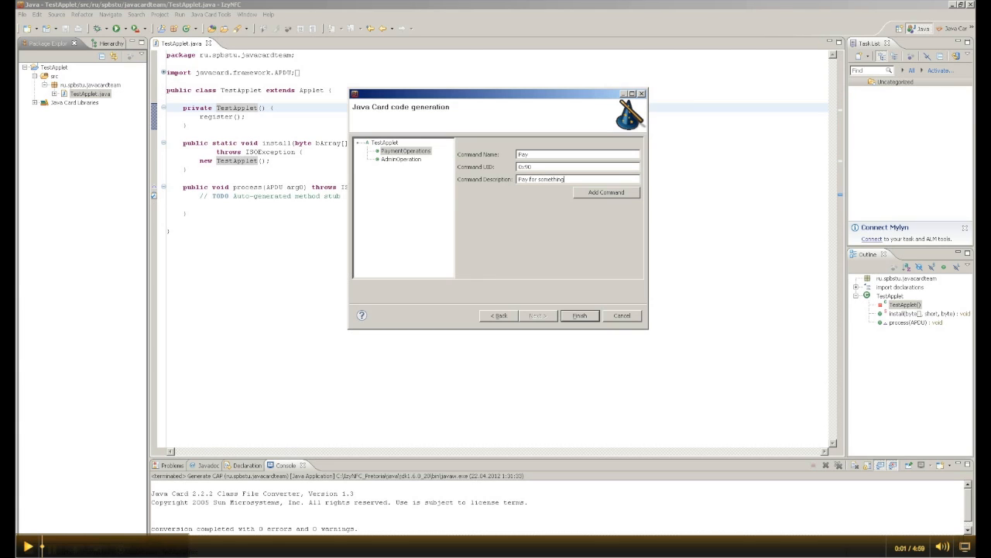
click(606, 192)
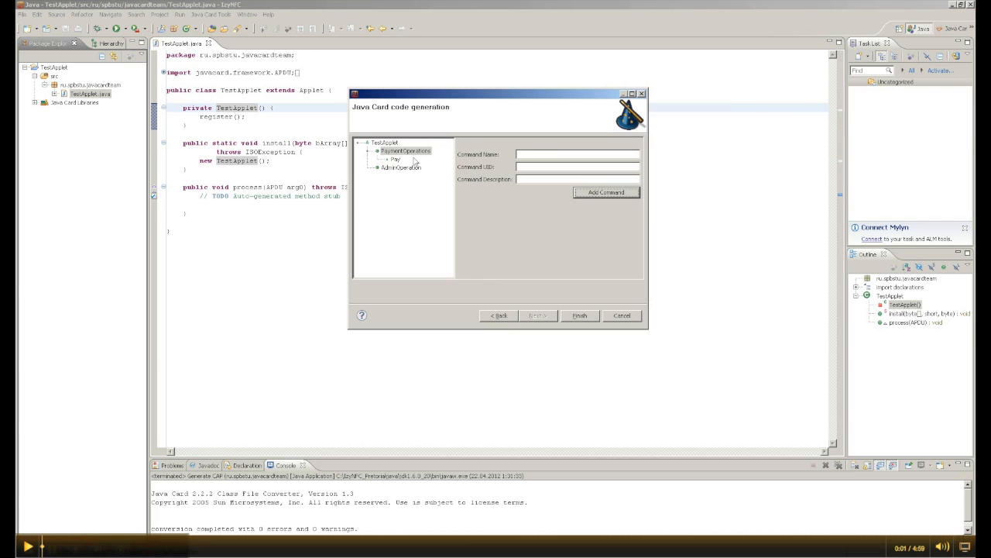
Define a BlockApplet command with ID 0x20 and description 'Block aplet' under AdminOperation
click(401, 167)
text(BlockAplet)
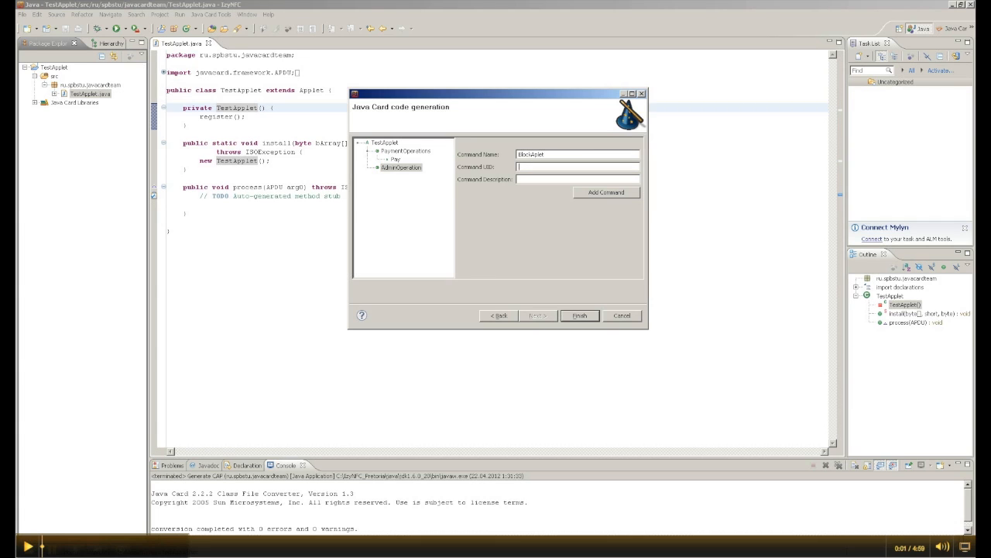
text(0x0)
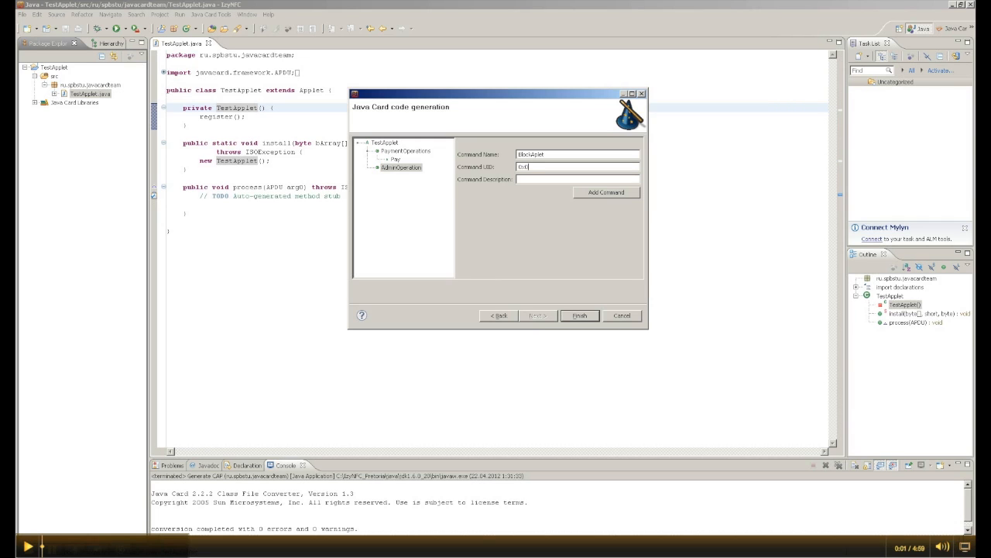
text(0x20)
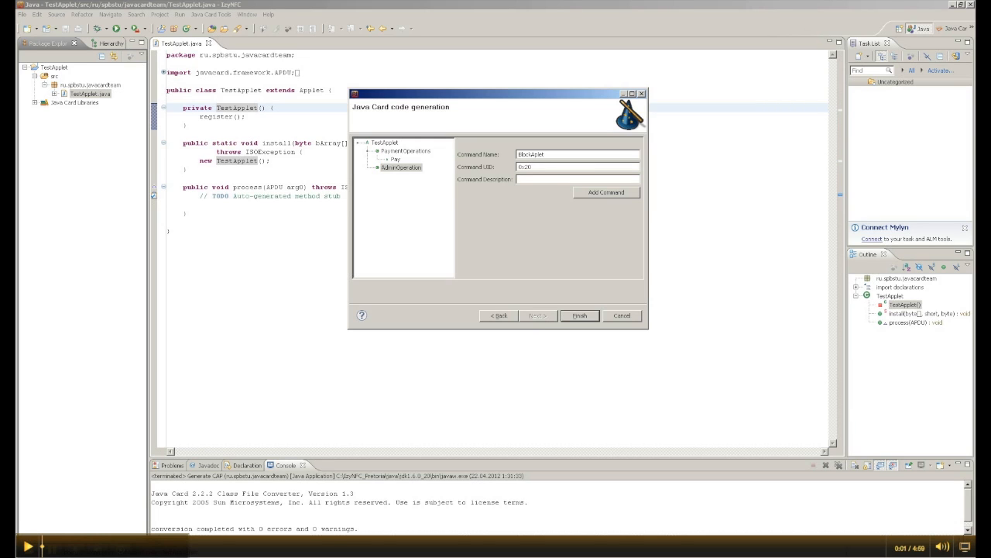
text(Bloac)
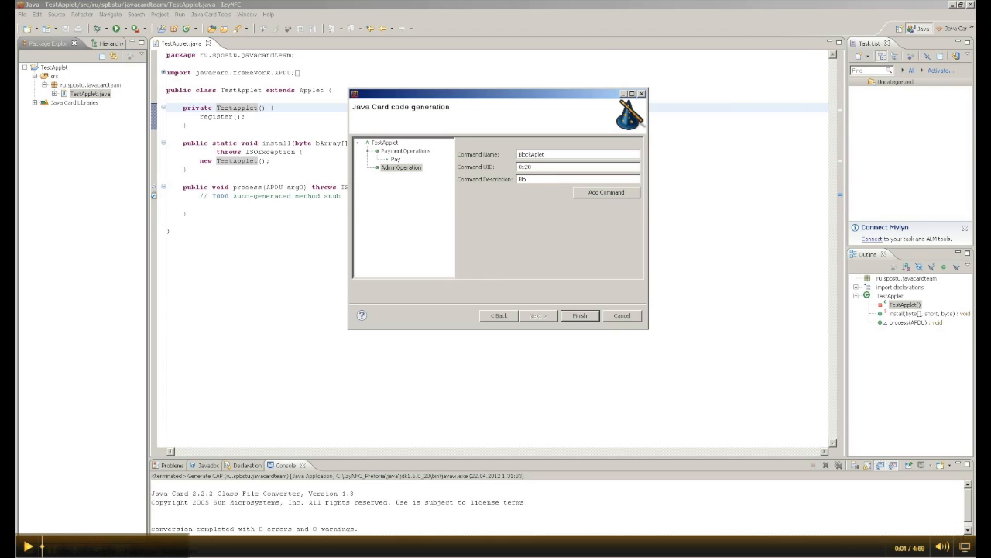
text(Block aplet)
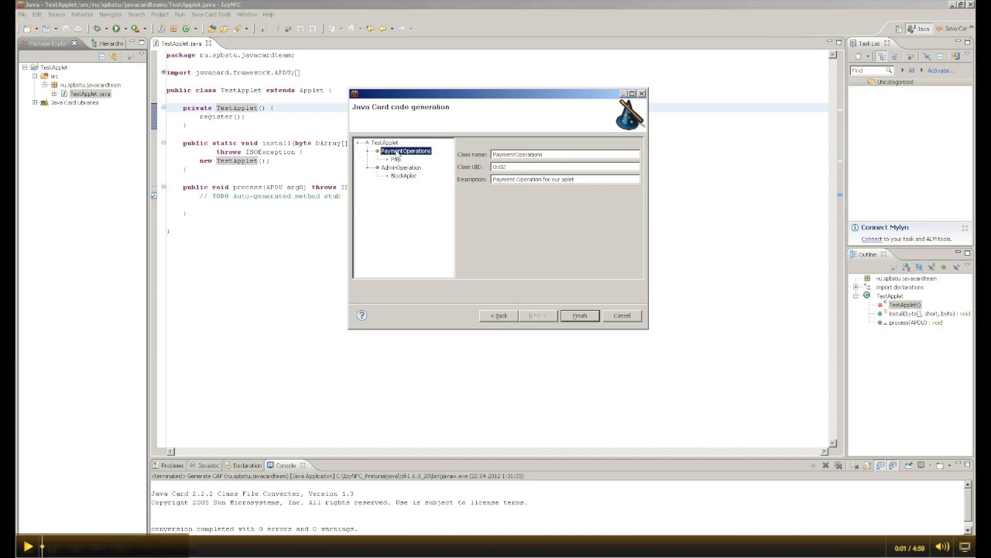
click(403, 175)
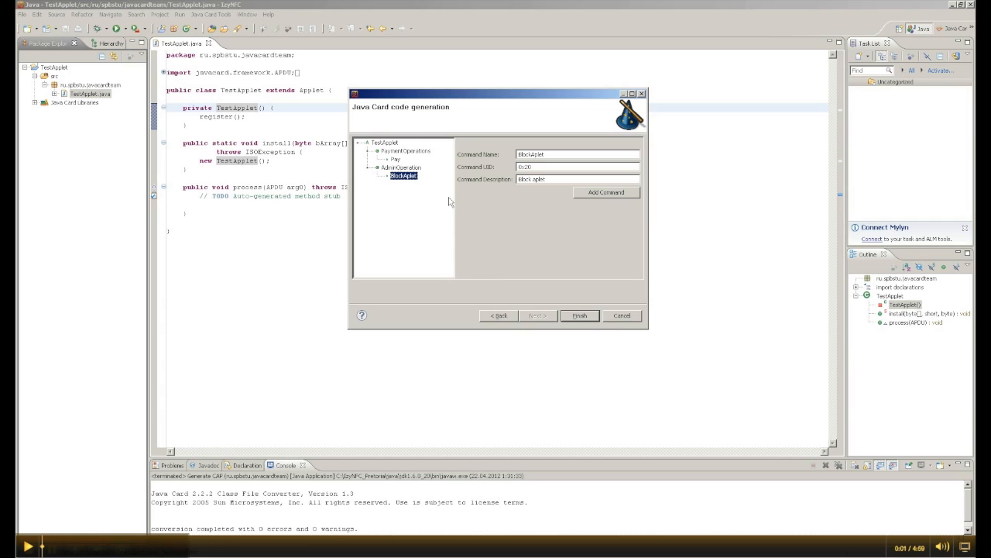
mouse_move(444, 203)
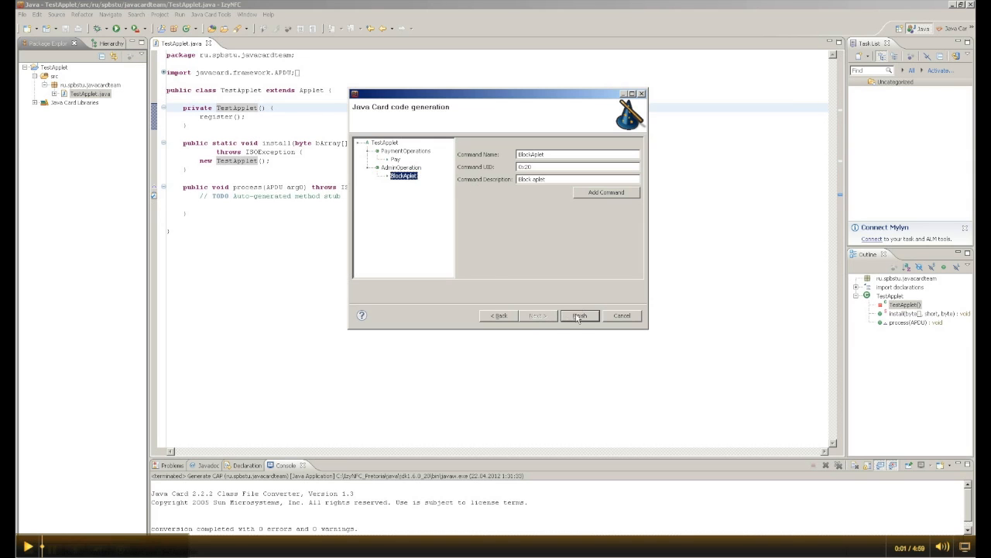
Finish the wizard and review the regenerated TestApplet.java down to the Pay method stub
click(580, 316)
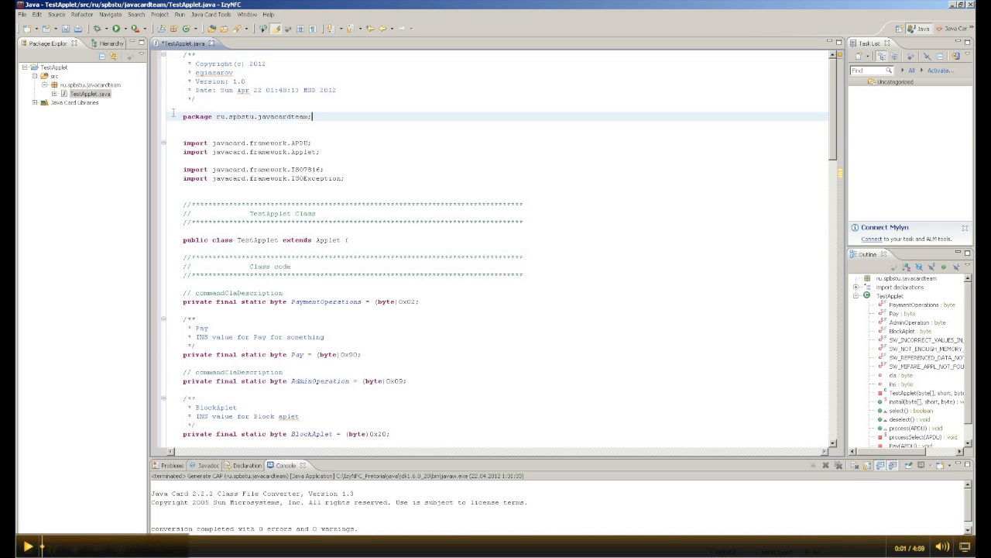
click(90, 84)
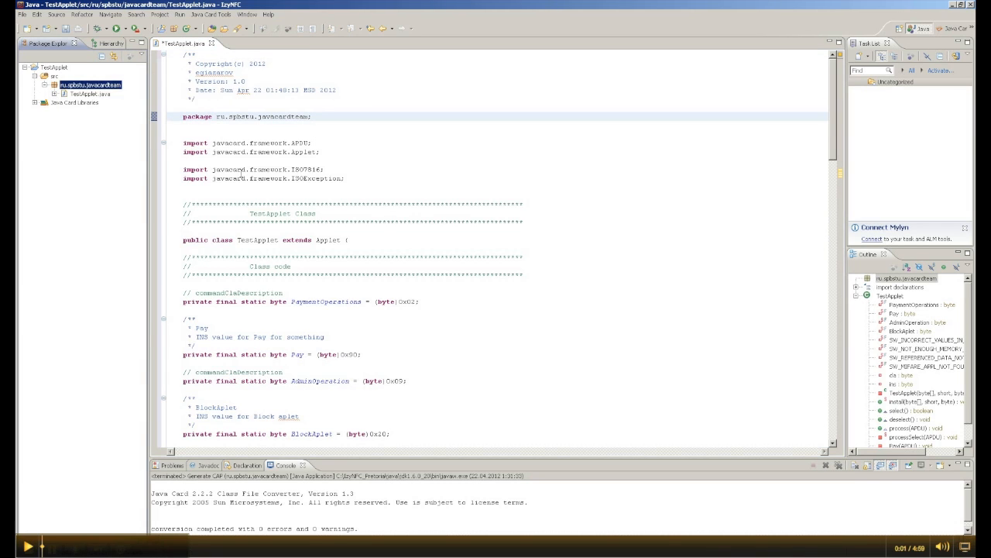
scroll(down, 3)
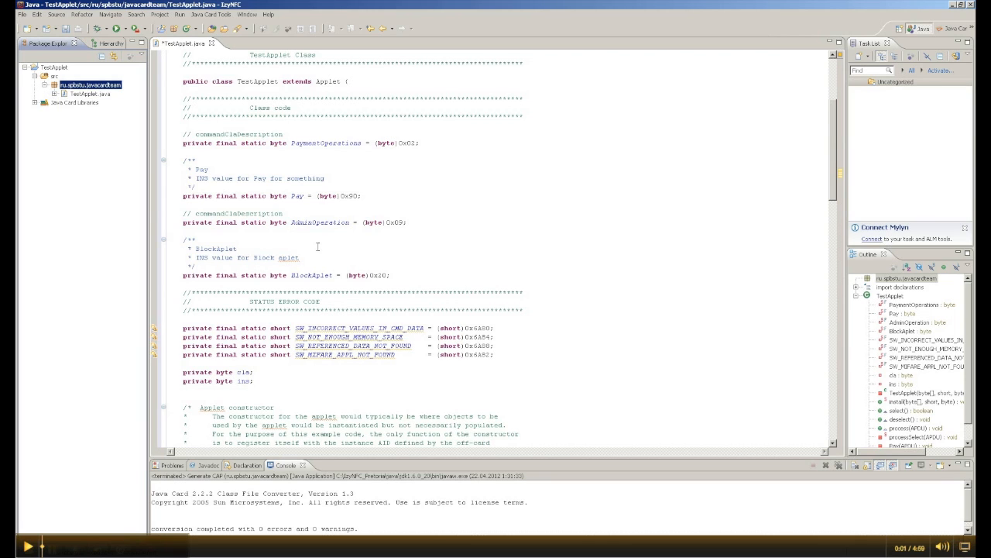
mouse_move(316, 257)
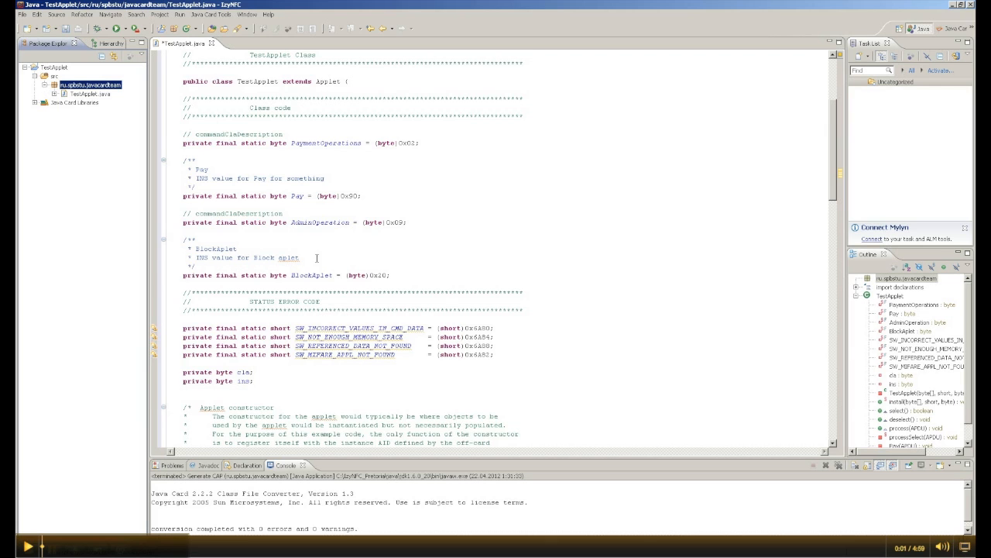
scroll(down, 3)
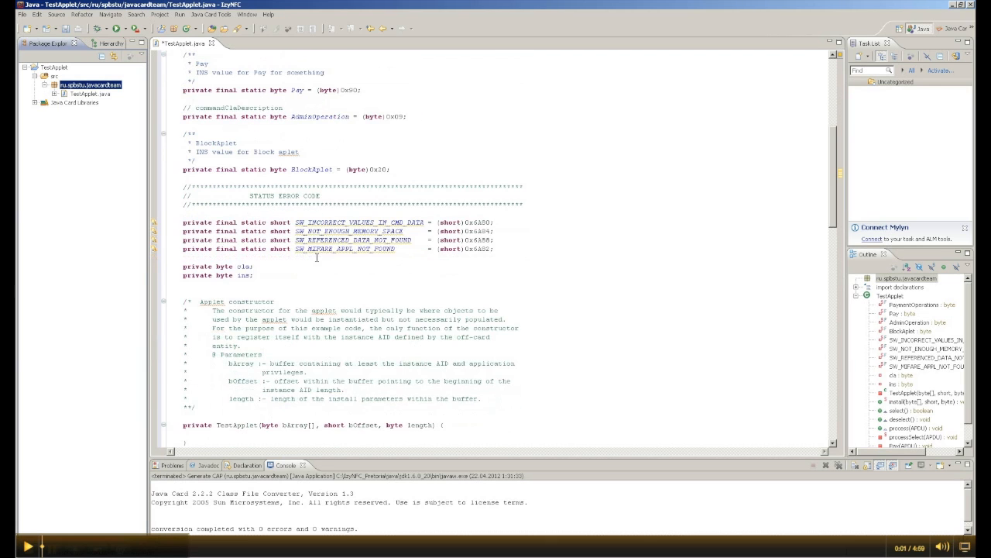
scroll(down, 3)
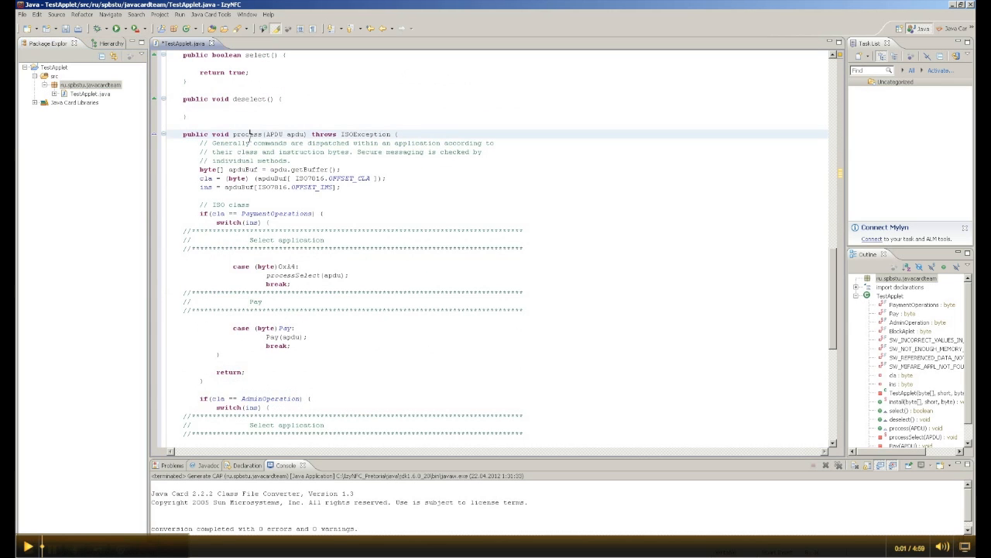
scroll(down, 3)
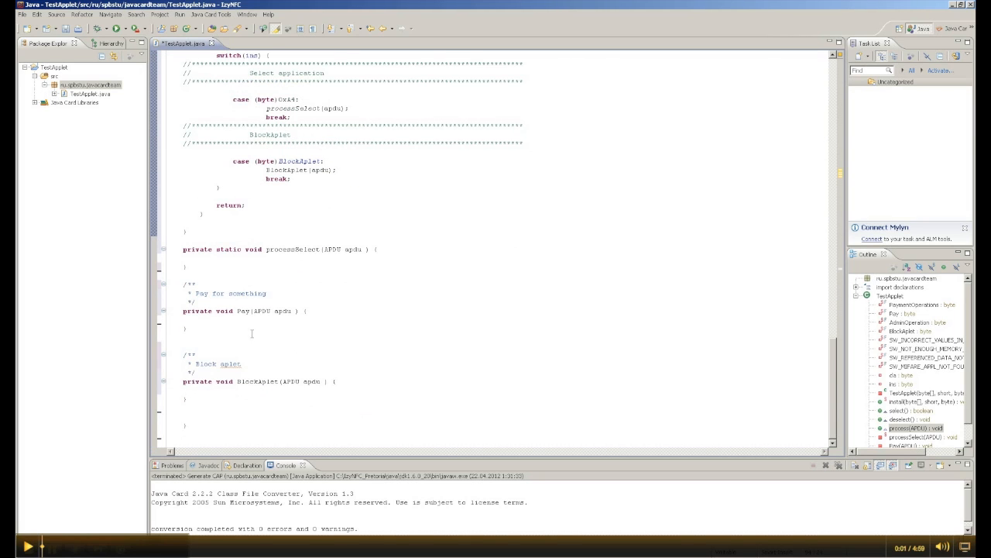
click(231, 321)
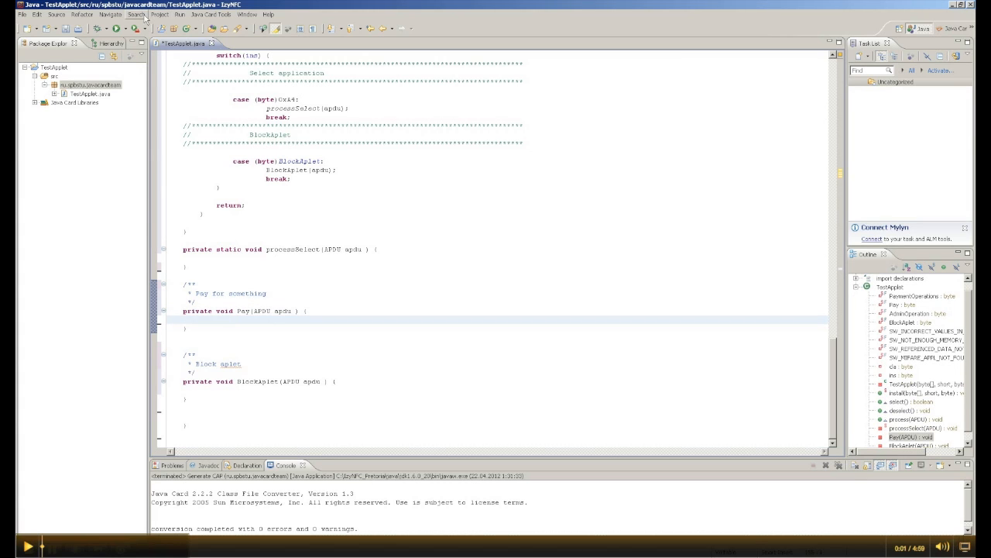
Build the project, saving TestApplet.java so conversion completes with 0 errors
click(160, 14)
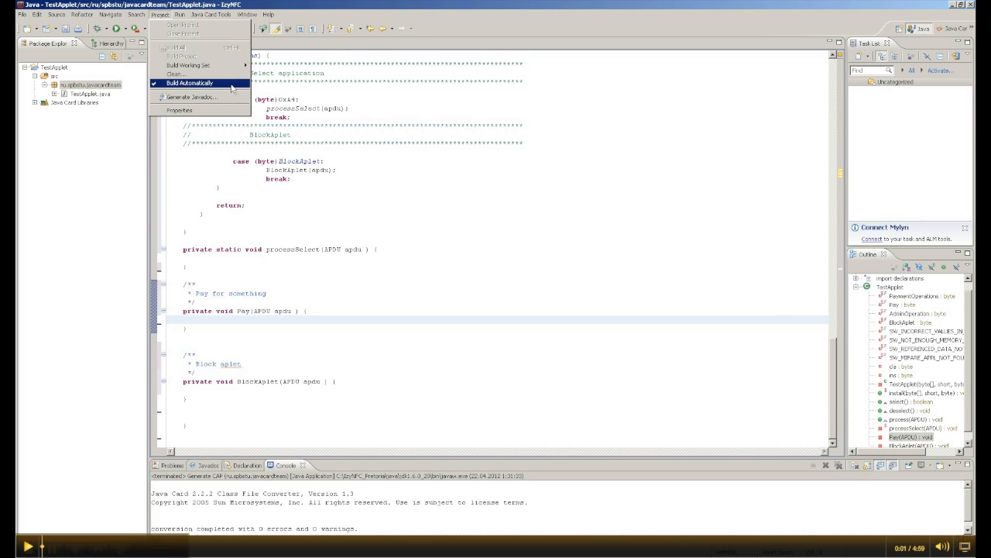
right_click(75, 83)
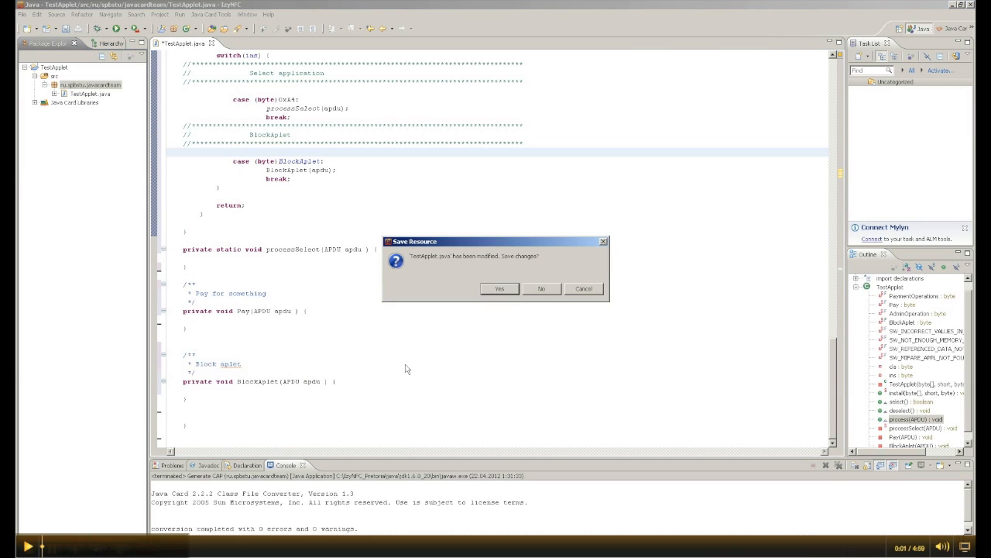
click(499, 288)
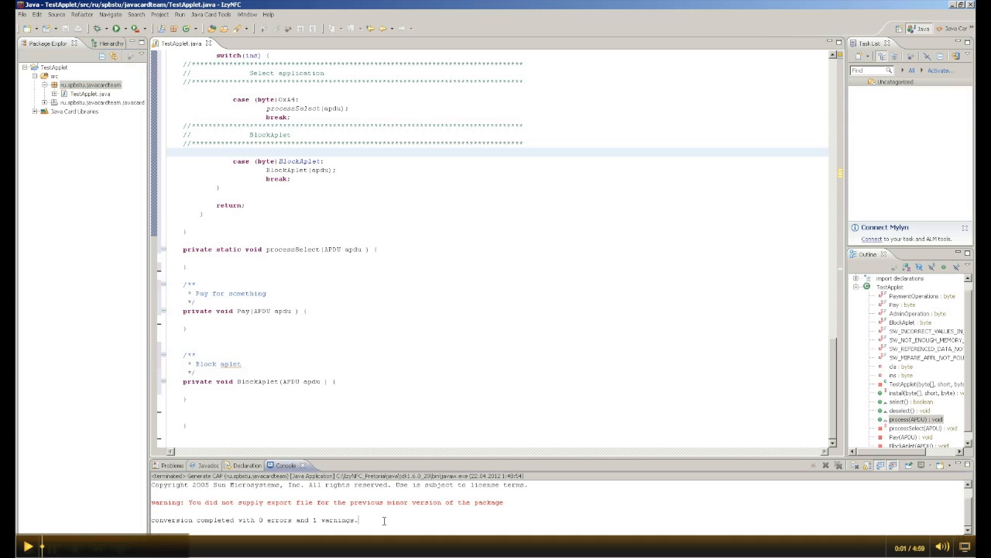